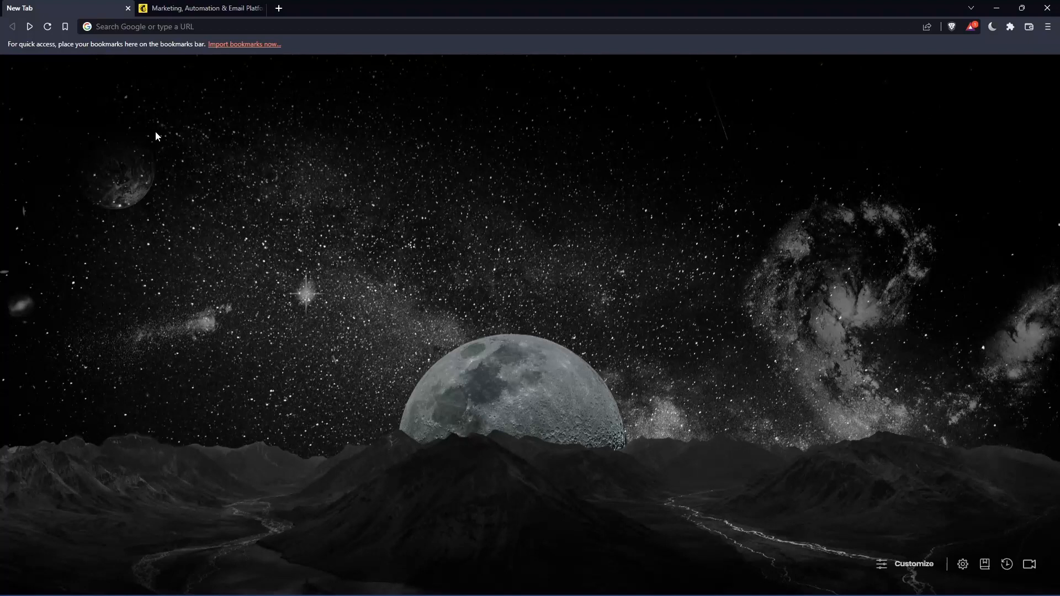
mouse_move(492, 278)
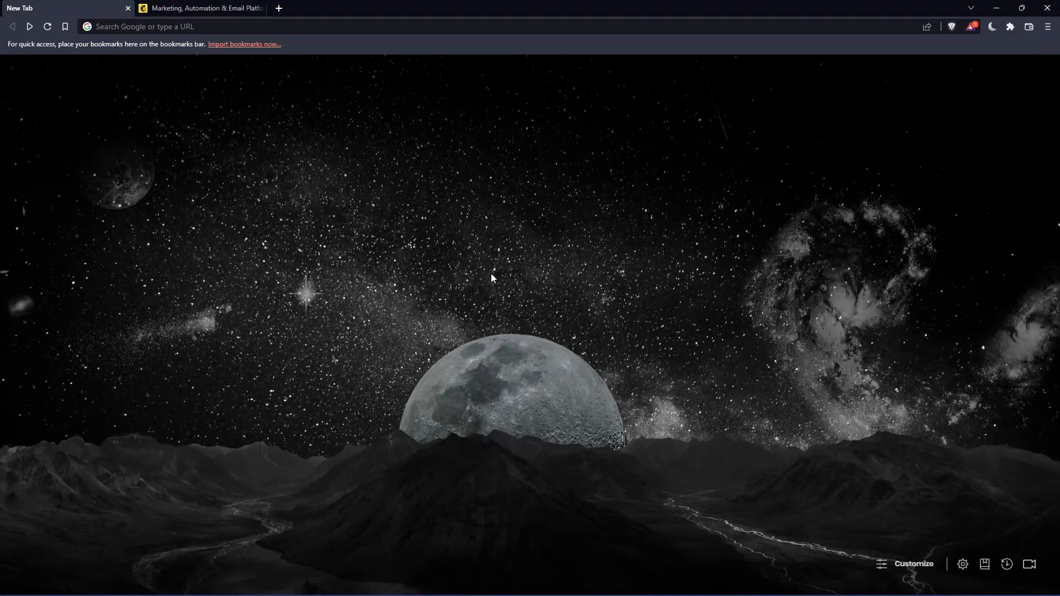
mouse_move(360, 259)
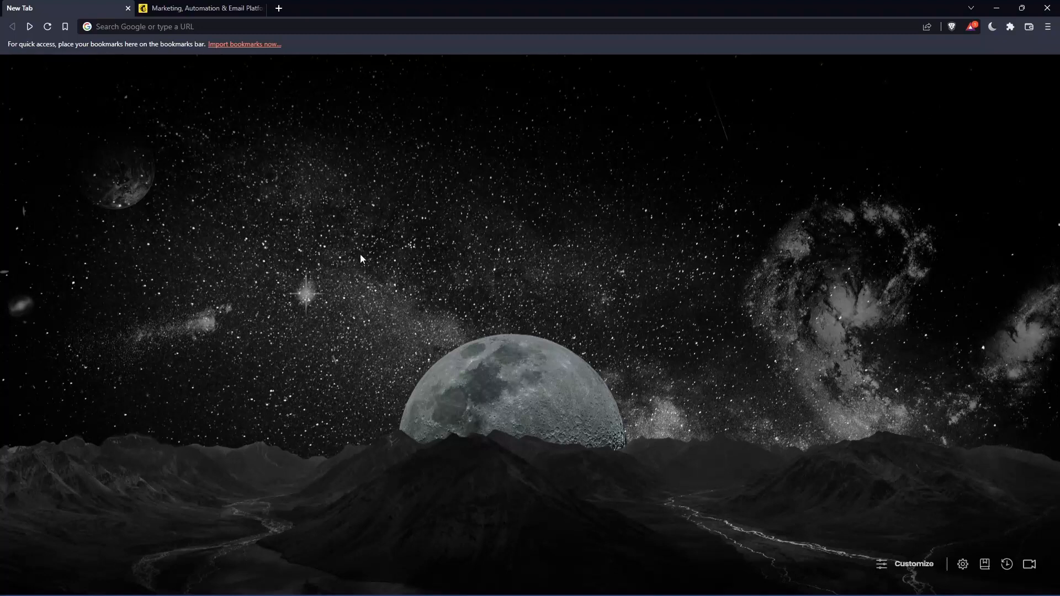
mouse_move(249, 44)
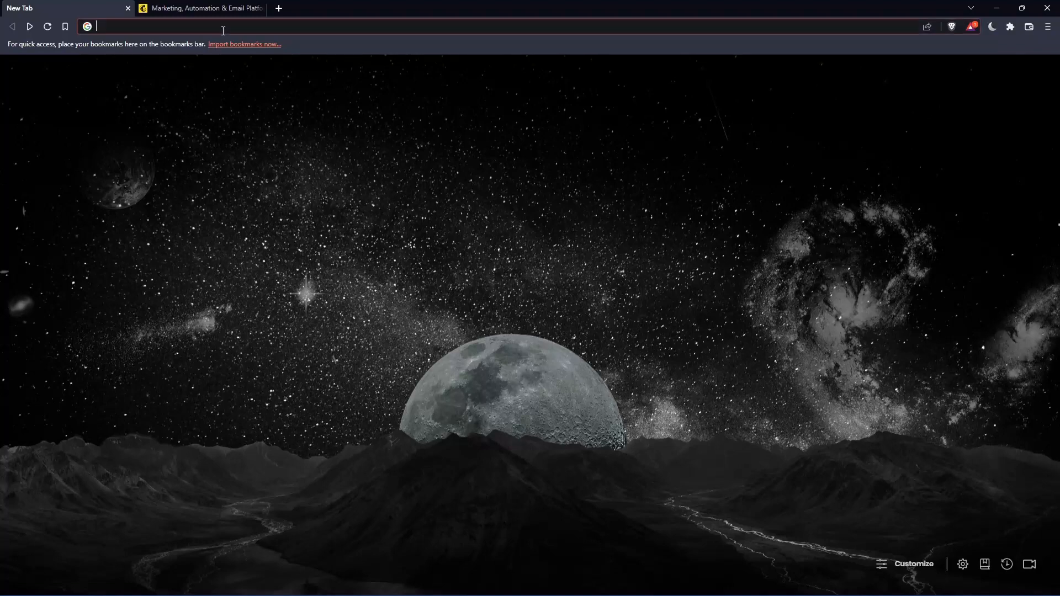
Navigate to mailchimp.com and reach the account log-in page.
type("mailchimp.com")
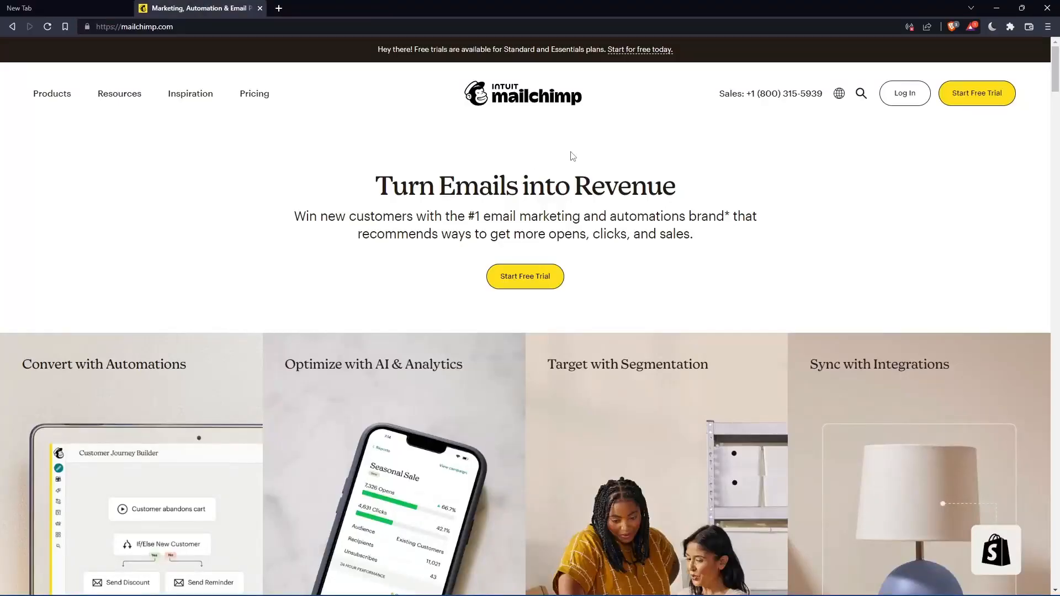
mouse_move(574, 144)
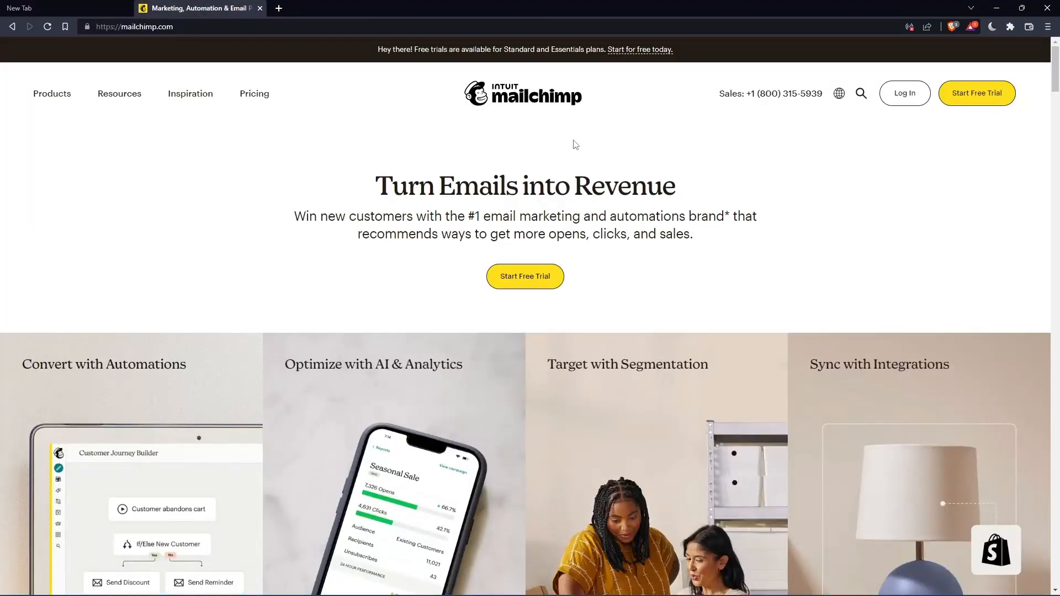
mouse_move(824, 169)
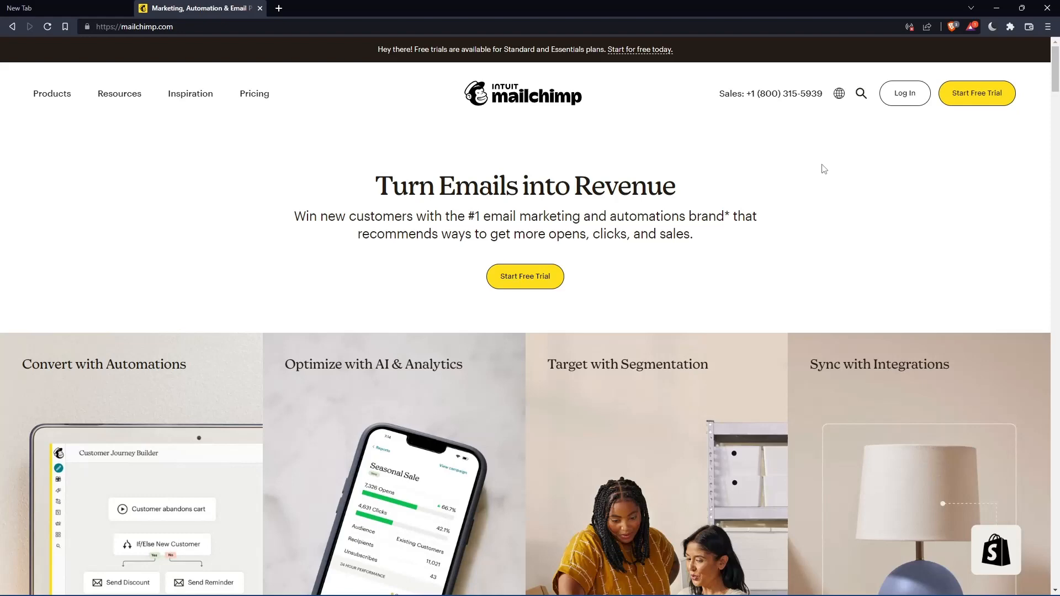
left_click(904, 93)
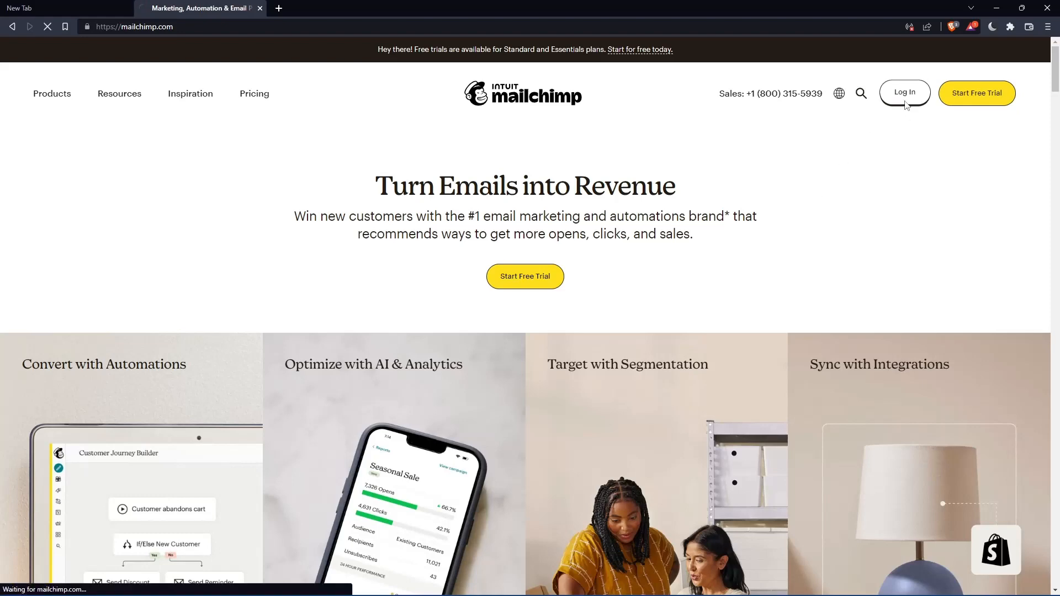
left_click(904, 93)
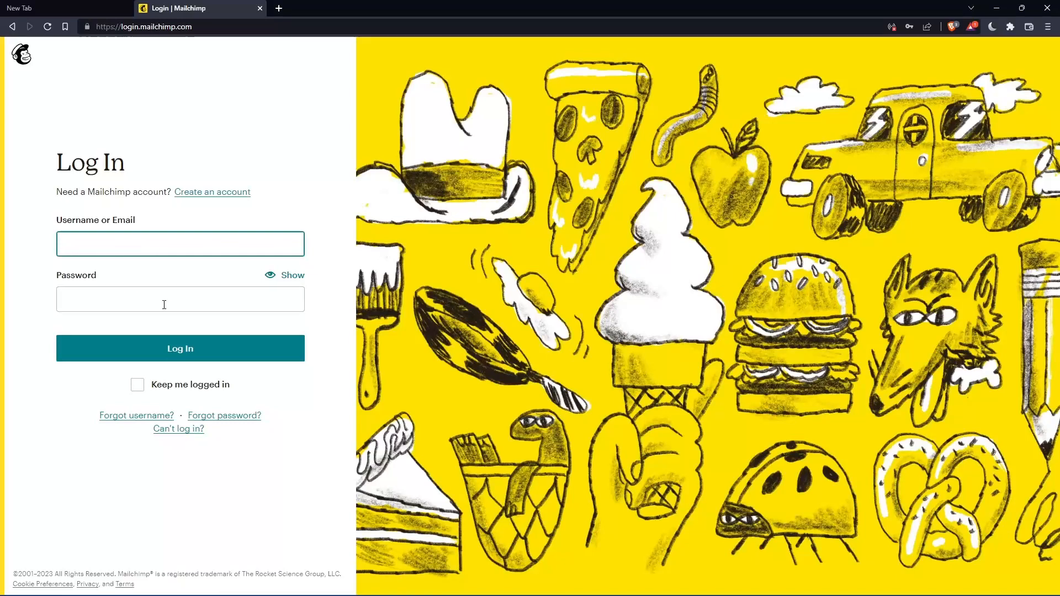
mouse_move(171, 371)
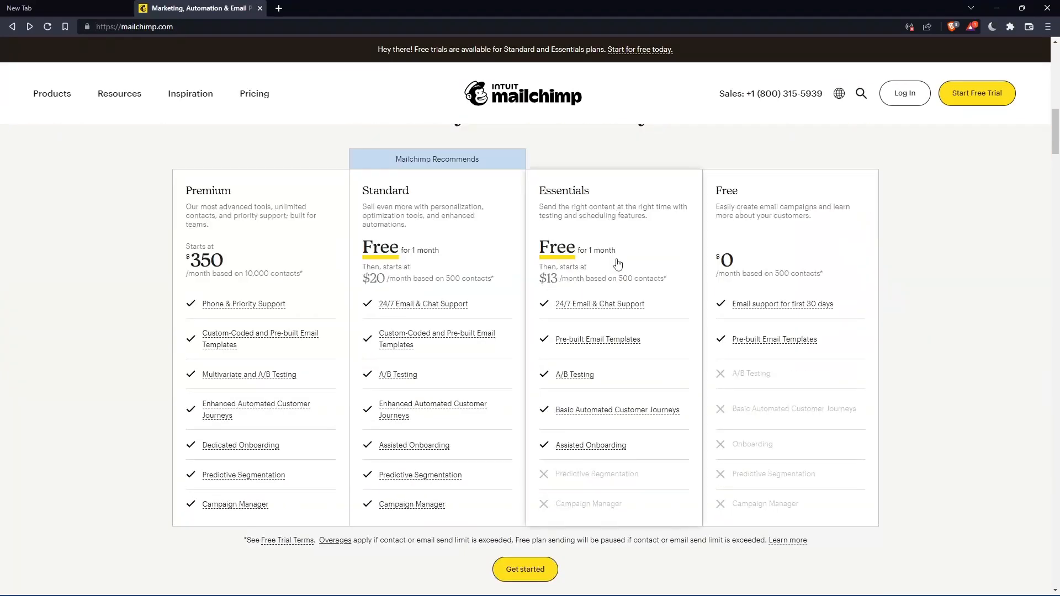
mouse_move(796, 322)
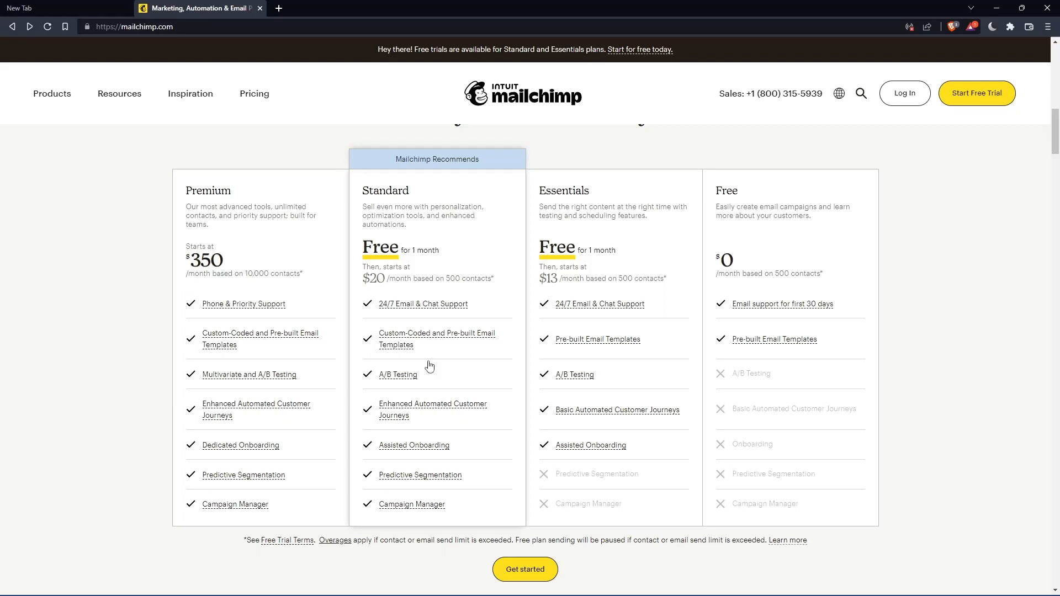
mouse_move(820, 291)
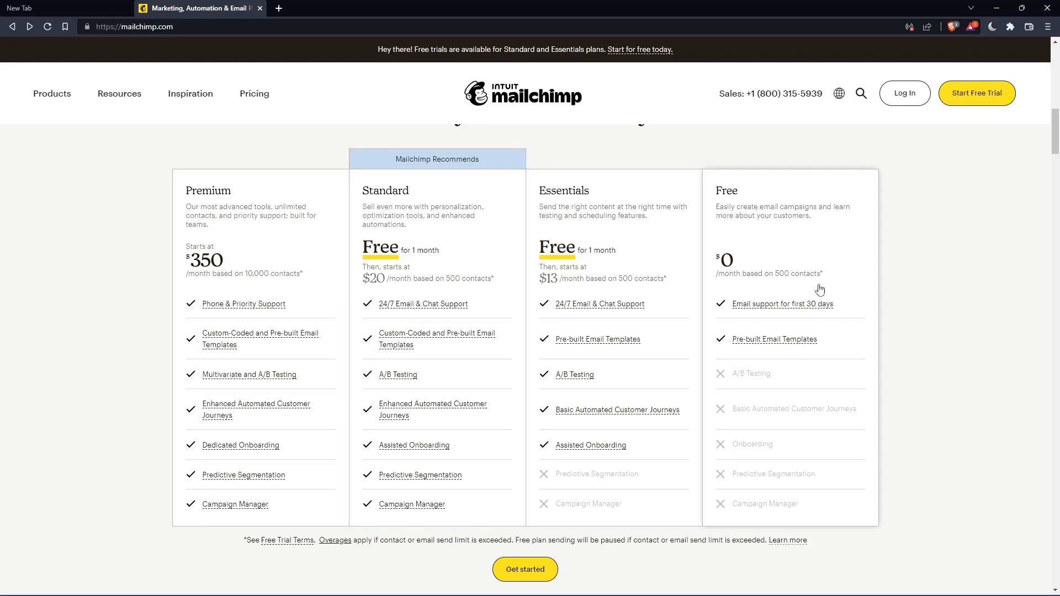
mouse_move(788, 296)
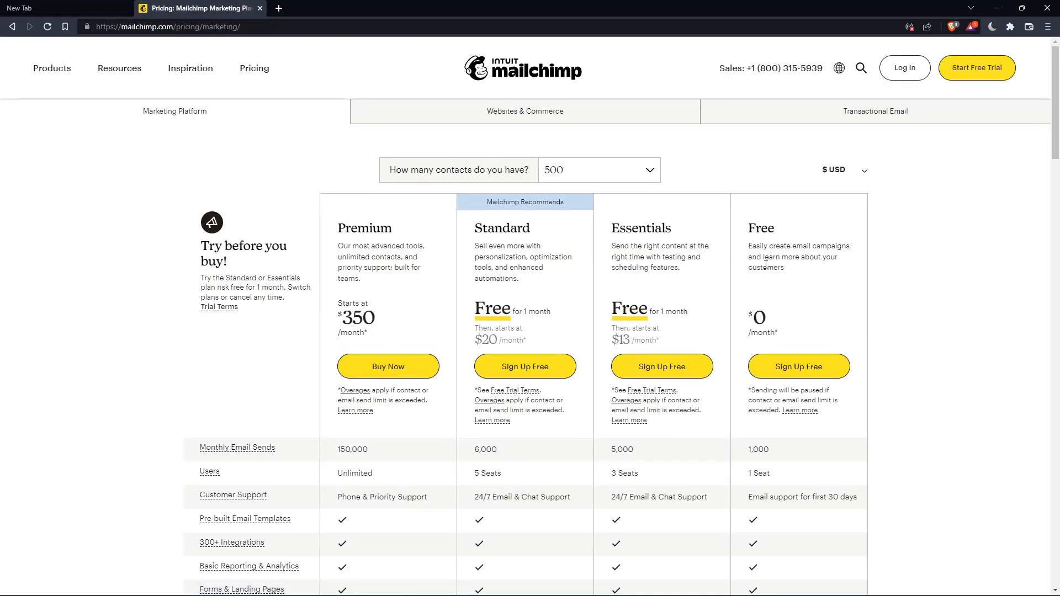
mouse_move(213, 358)
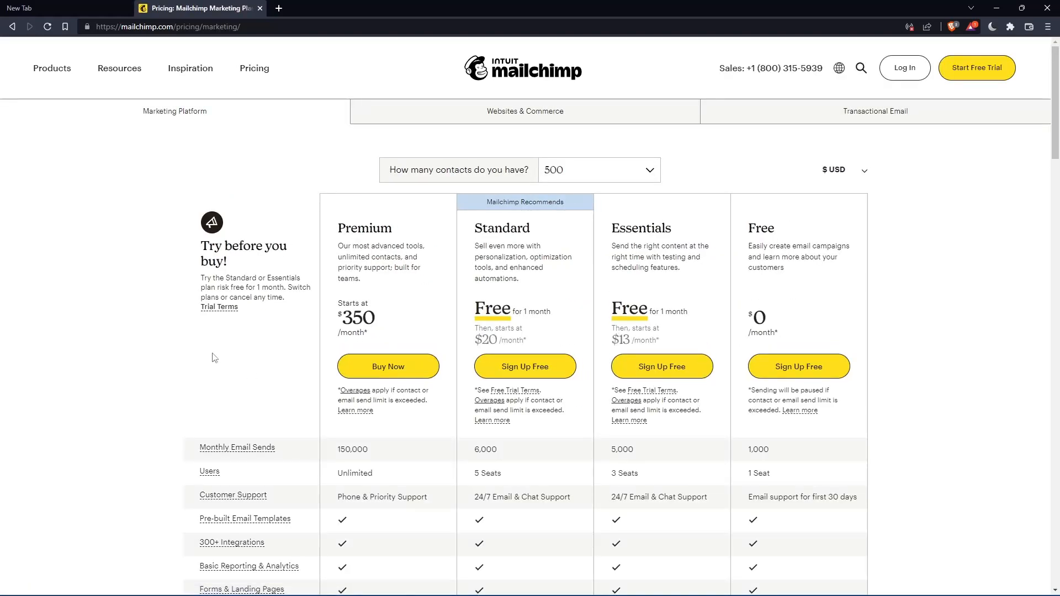
mouse_move(798, 366)
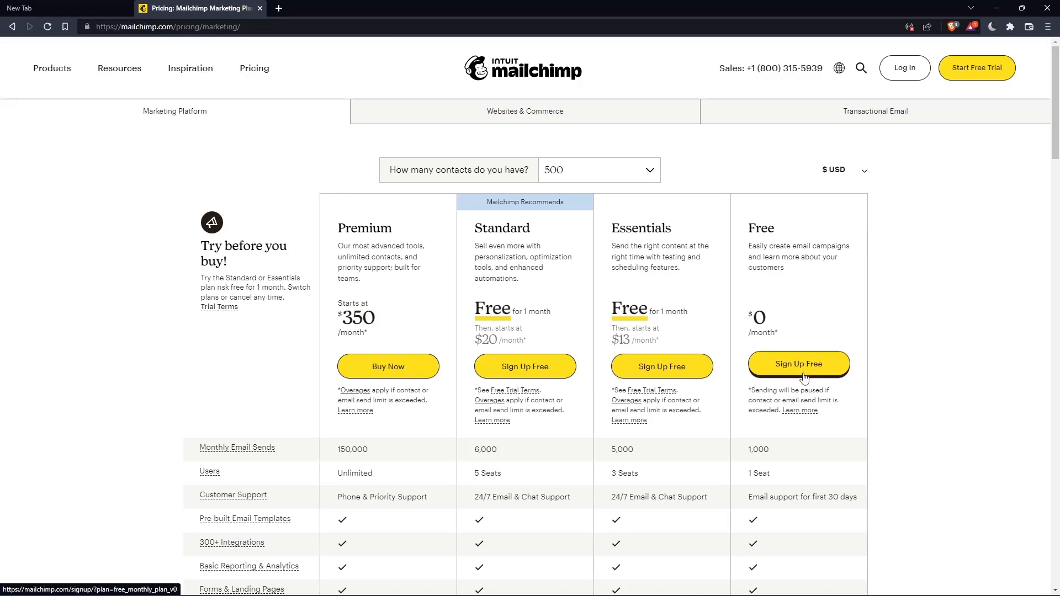
Choose Sign Up Free under the Free plan on the pricing page.
left_click(798, 365)
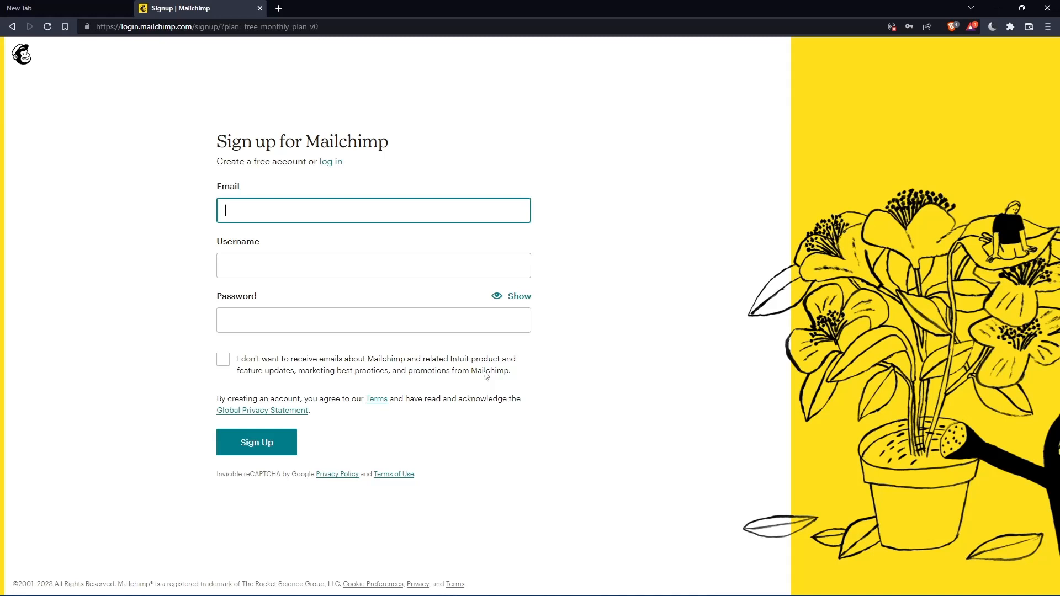
Enter the email, username and password and submit the new account sign-up.
left_click(372, 210)
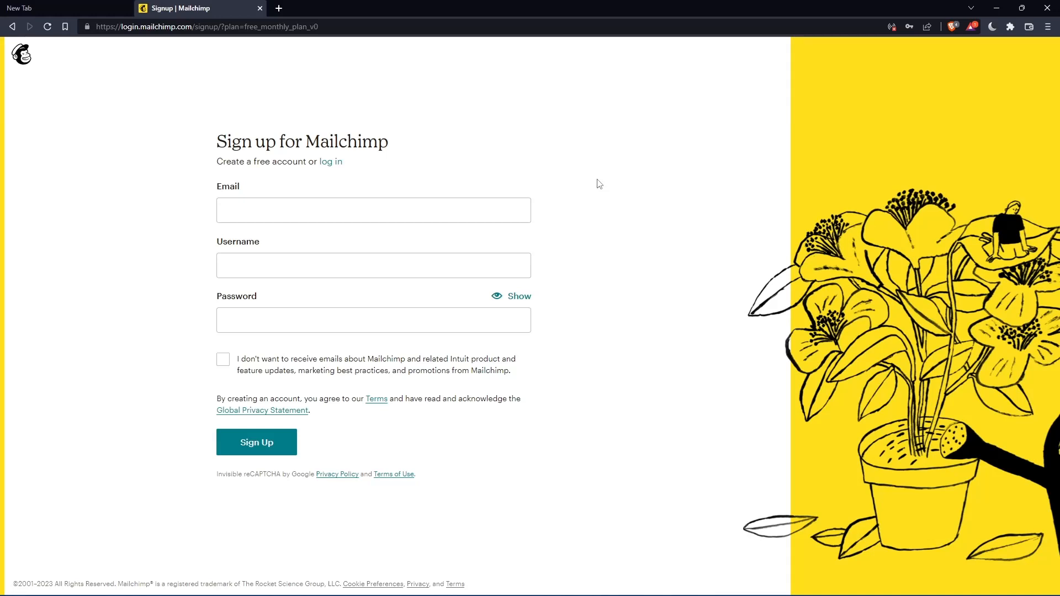
left_click(256, 442)
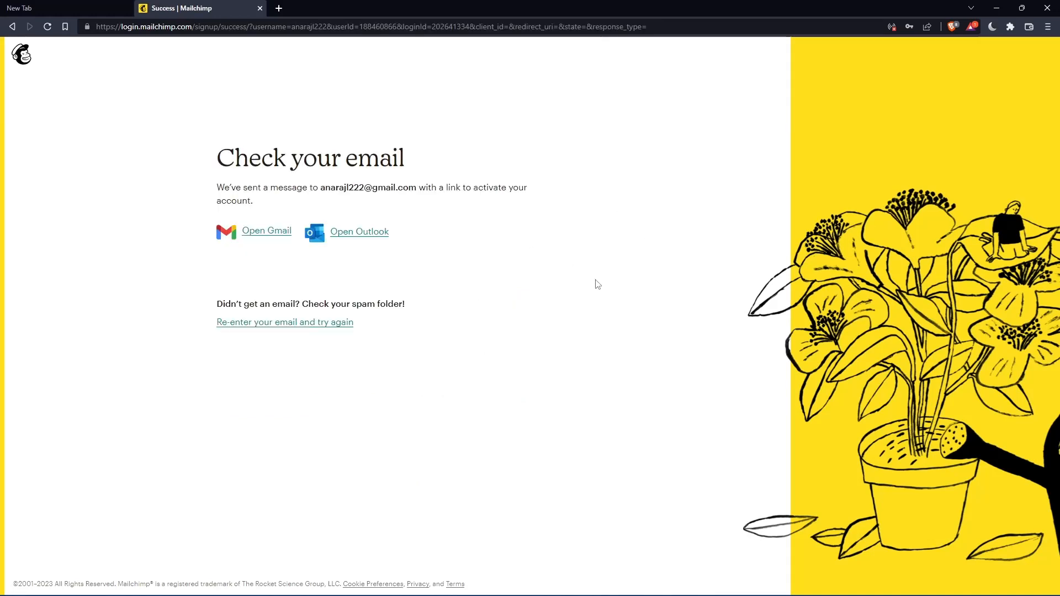
mouse_move(631, 249)
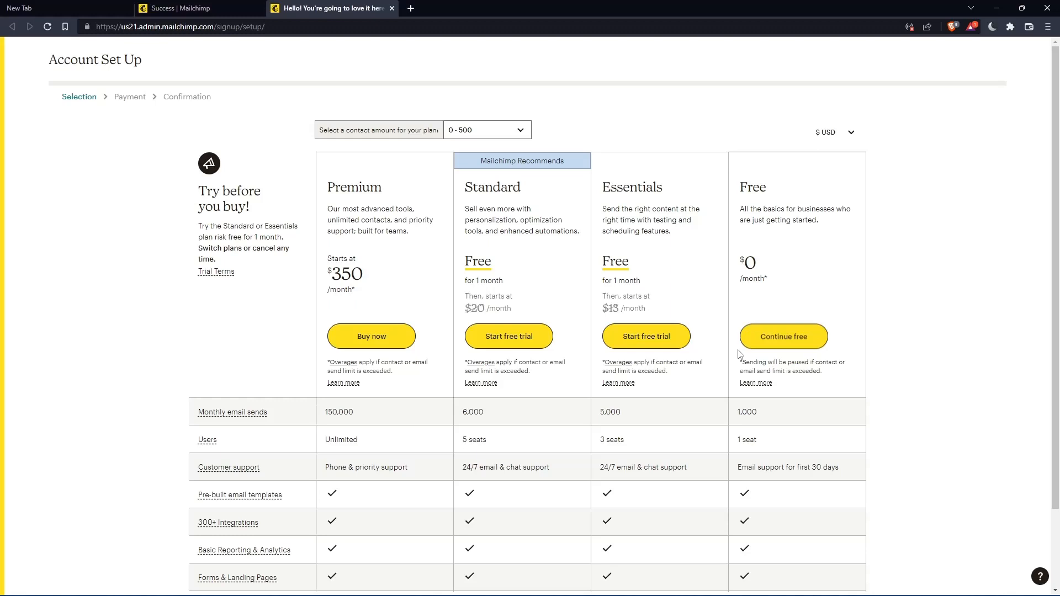
mouse_move(796, 342)
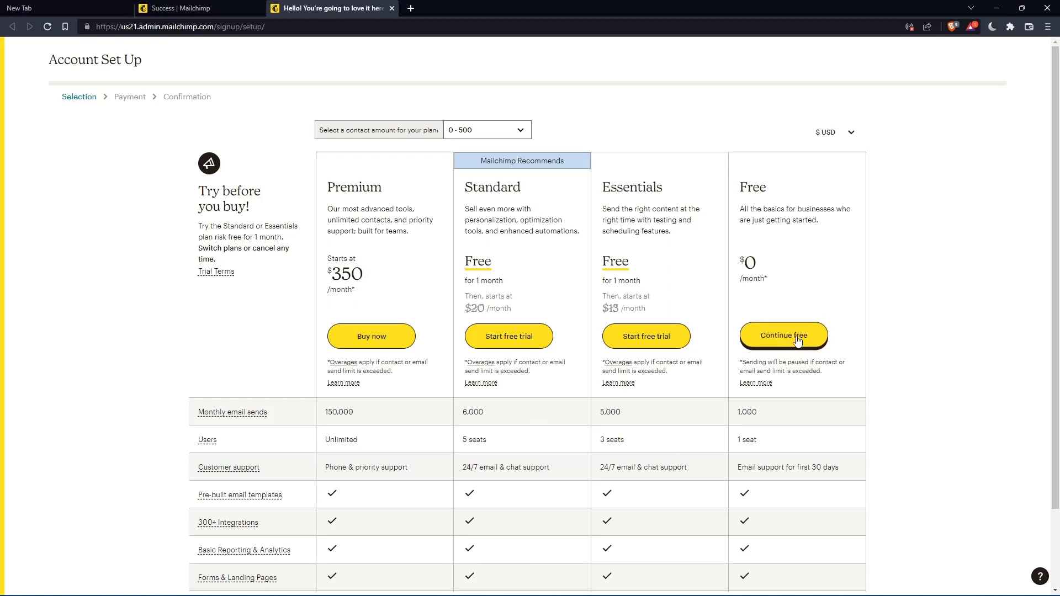
Continue on the Free plan and submit the owner name 'biba' with the business name.
left_click(783, 336)
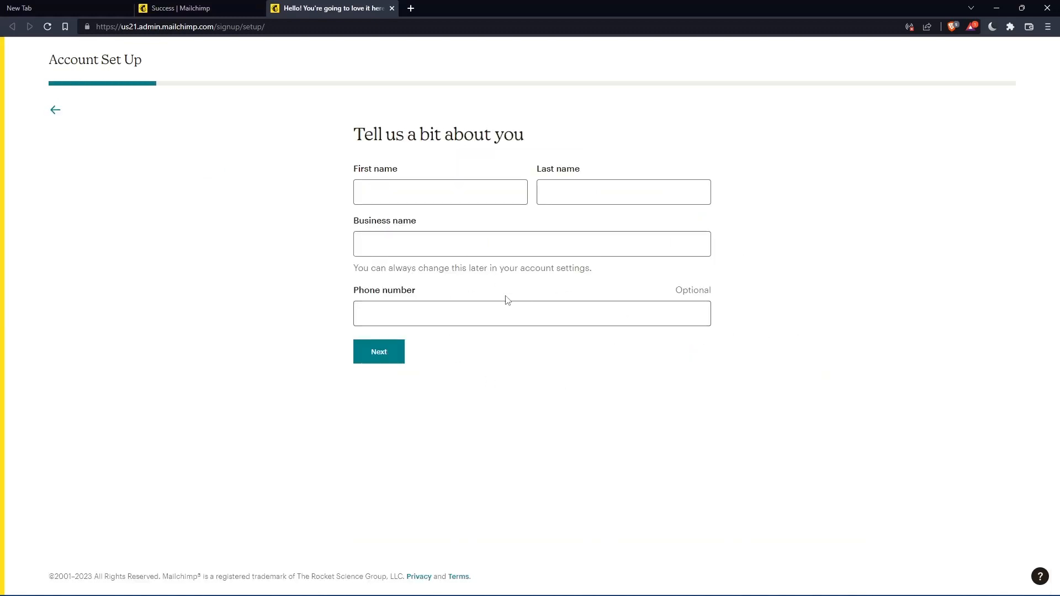
left_click(623, 191)
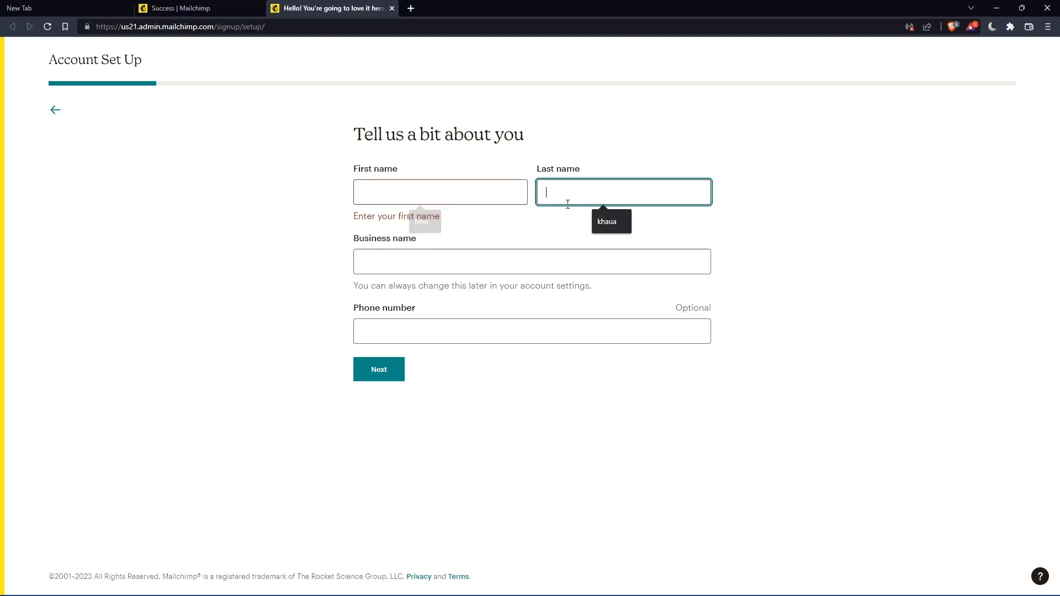
type("biba")
left_click(533, 262)
type("mromix0")
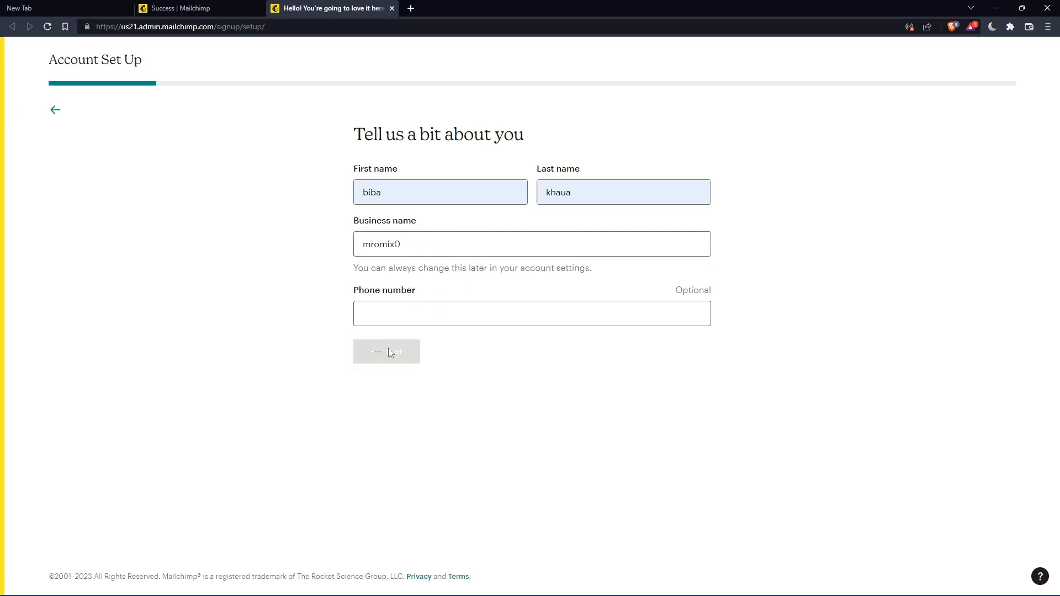
left_click(387, 351)
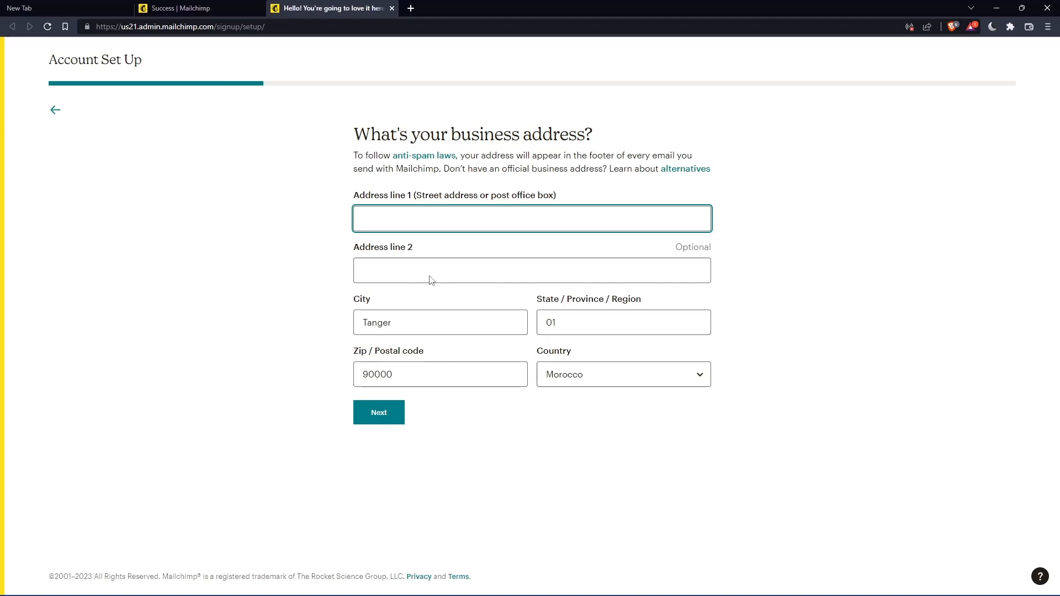
type("440 Felosa Drive")
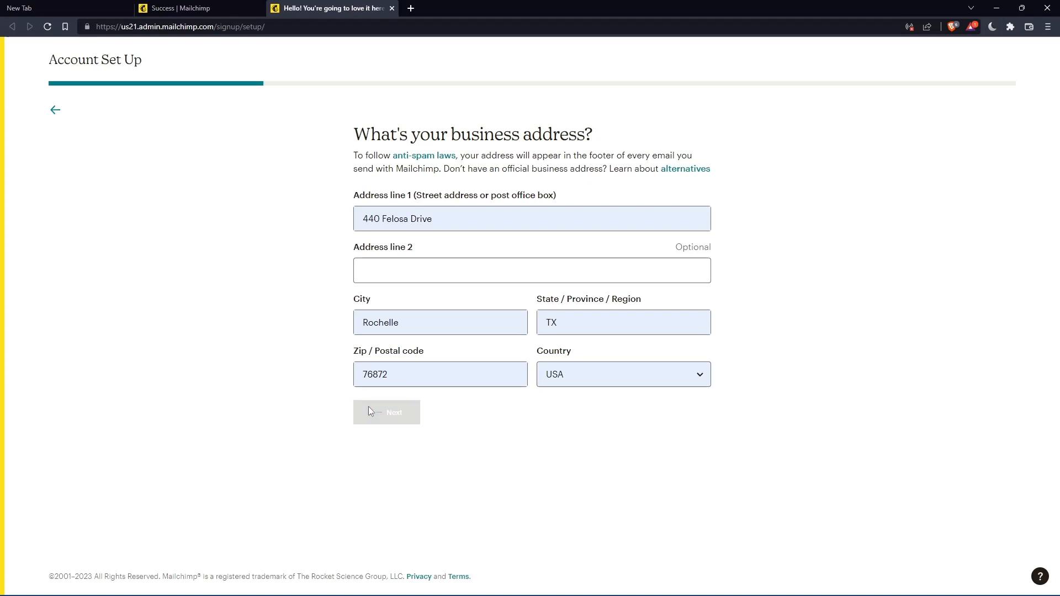
left_click(387, 412)
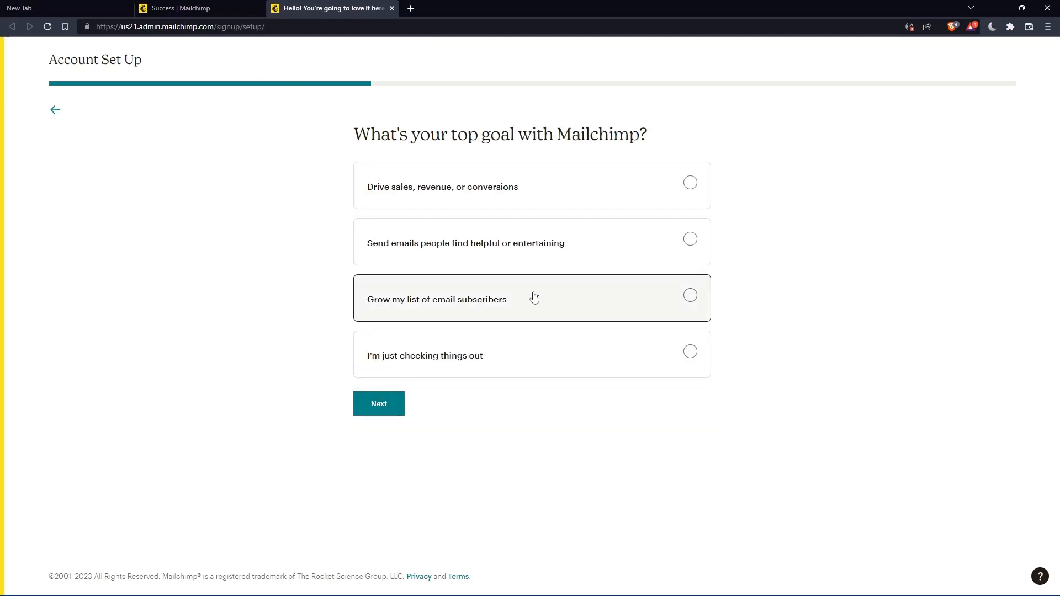
mouse_move(534, 297)
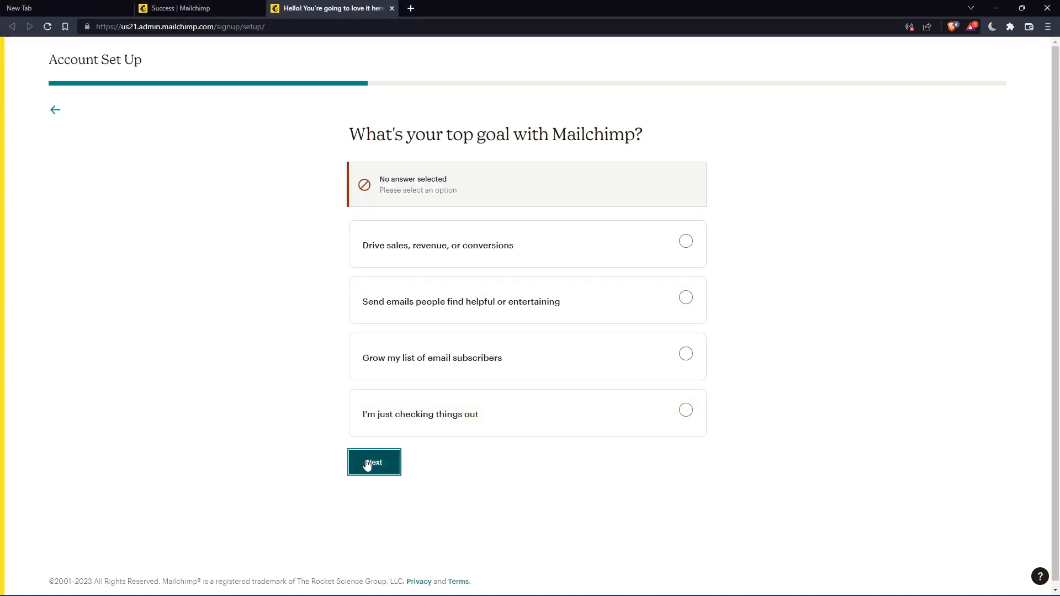
mouse_move(576, 433)
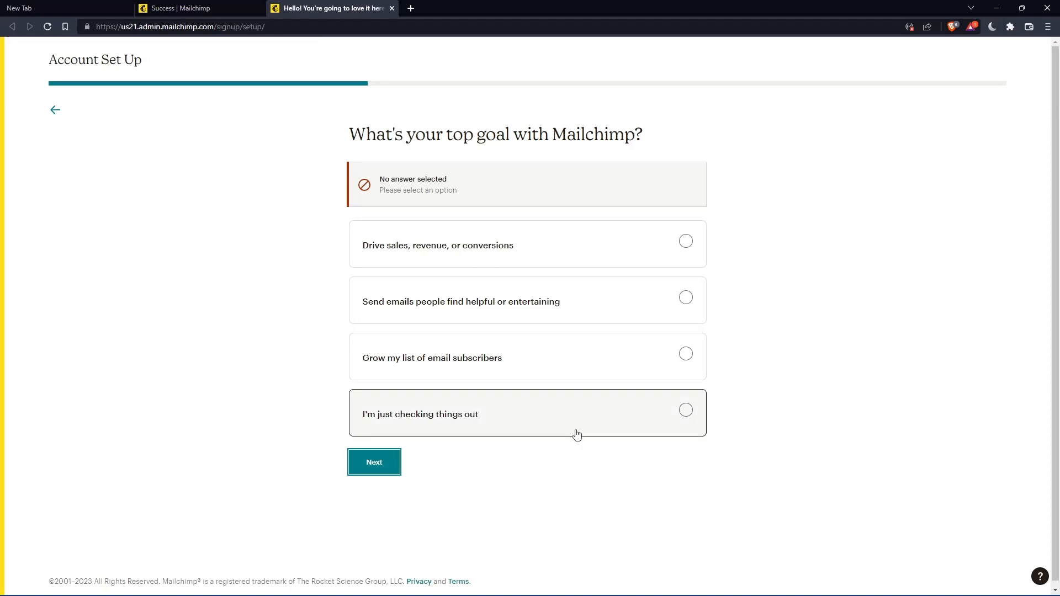
Answer 'just checking things out', finish setup without newsletters, and enter the dashboard.
left_click(375, 461)
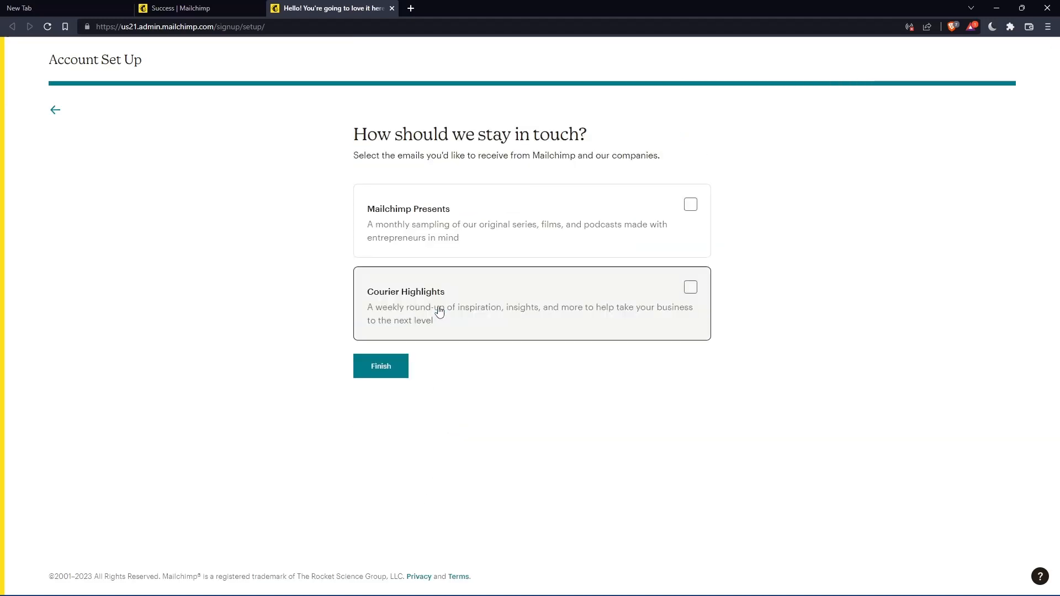
left_click(380, 366)
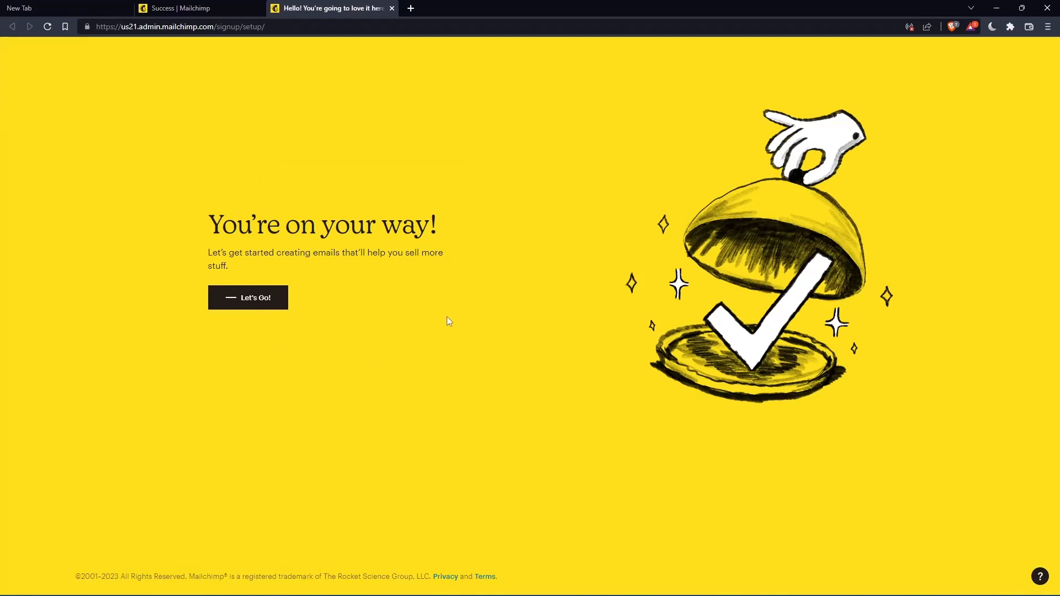
left_click(247, 297)
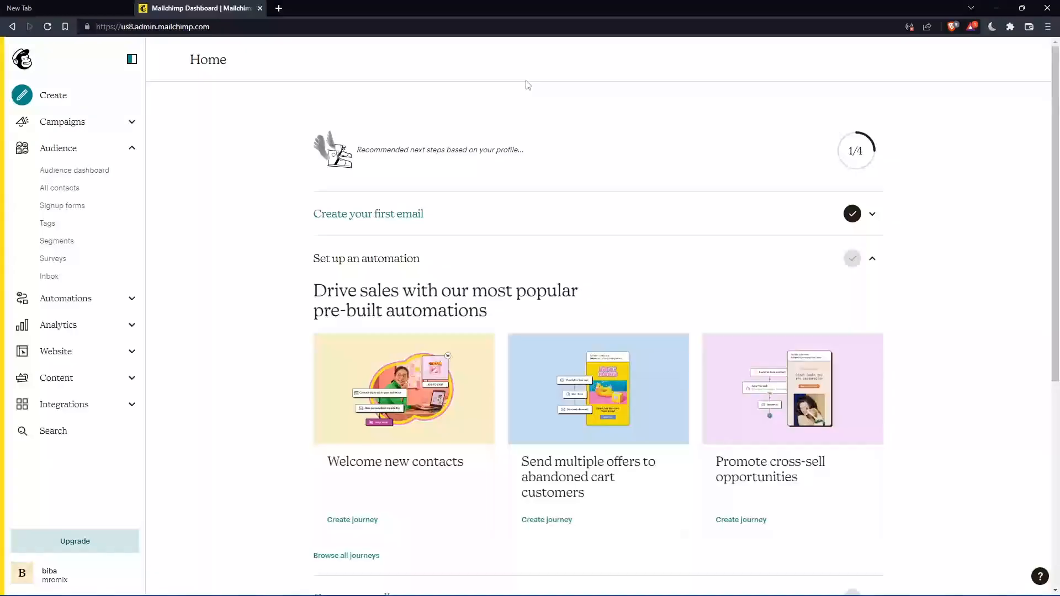
mouse_move(554, 140)
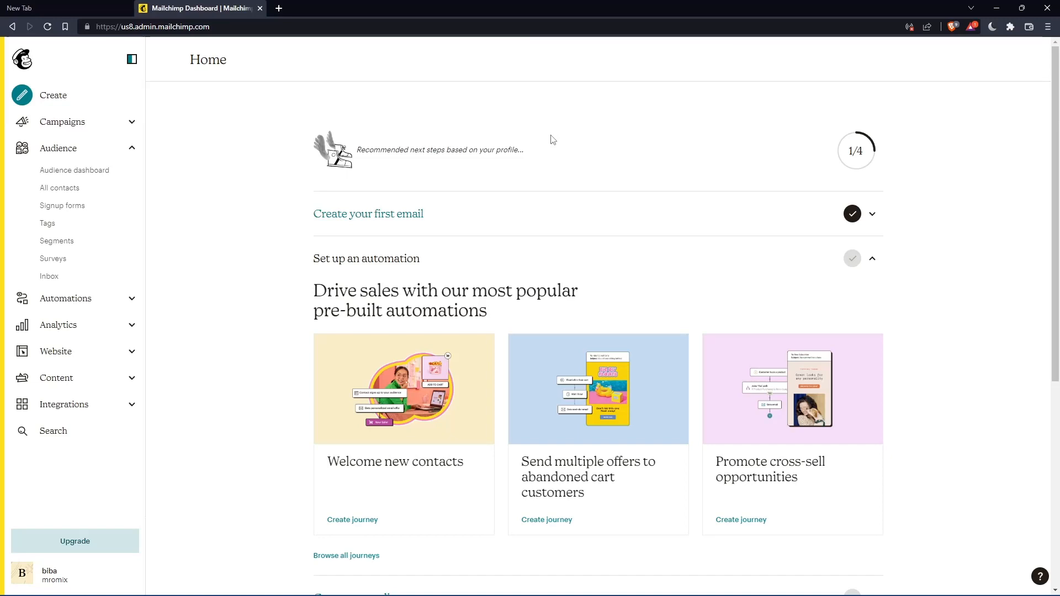
mouse_move(237, 160)
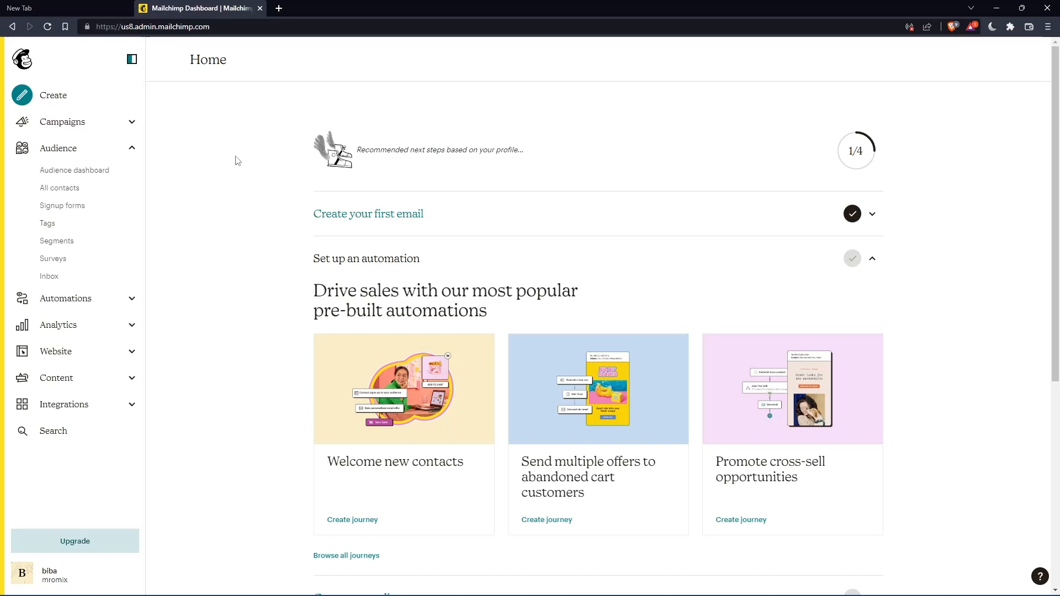
From Create in the sidebar, start designing a new Regular email campaign.
left_click(59, 148)
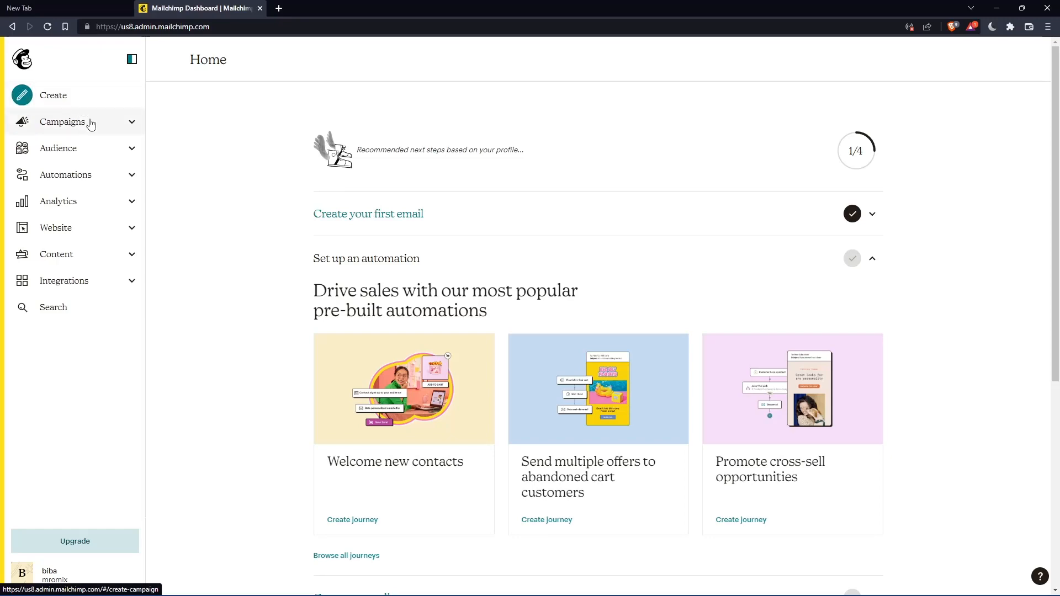
left_click(62, 122)
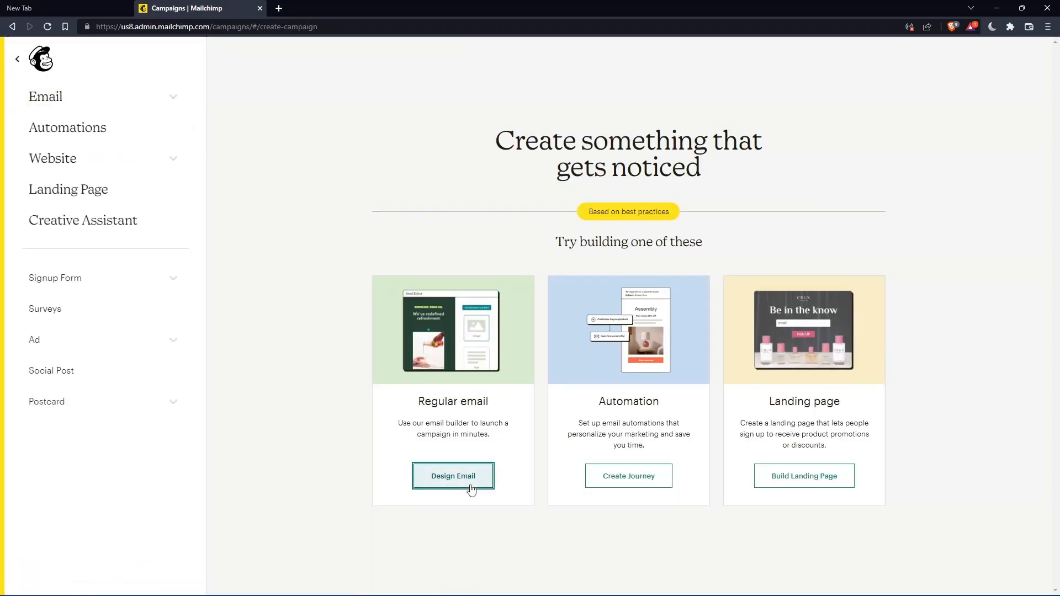
left_click(453, 475)
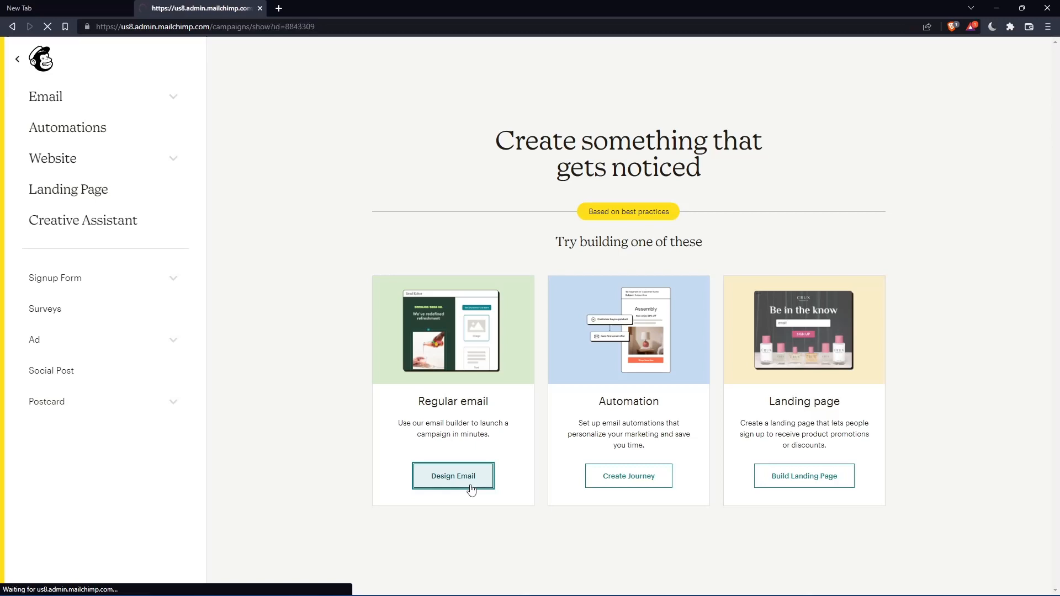
left_click(453, 476)
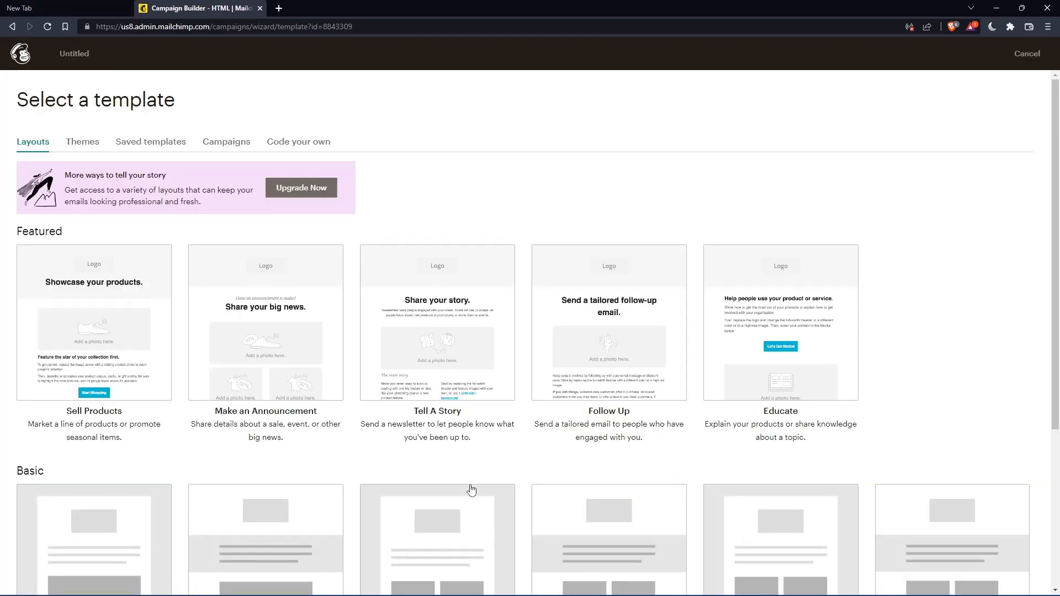
Apply the appointment-reminder template and continue to the campaign's draft checklist.
left_click(82, 142)
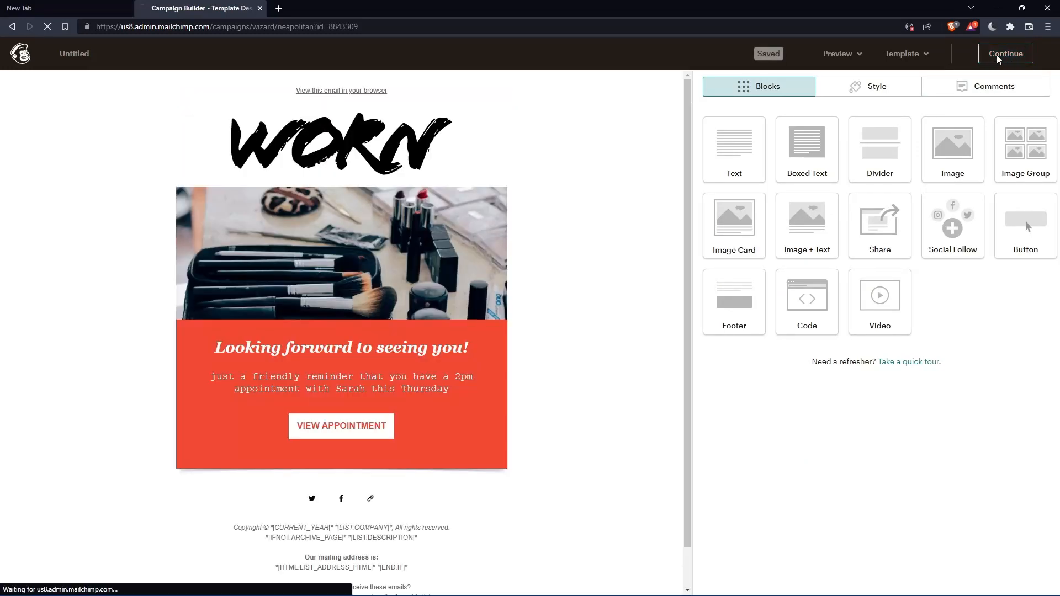
left_click(1005, 53)
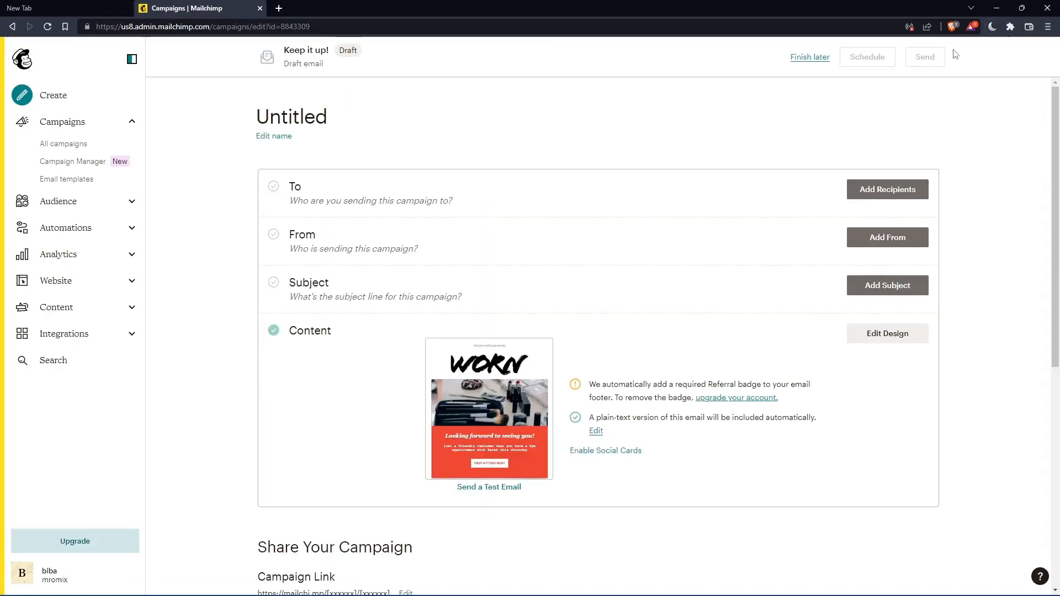
Add recipients, choosing the mromix audience with all subscribers.
left_click(887, 189)
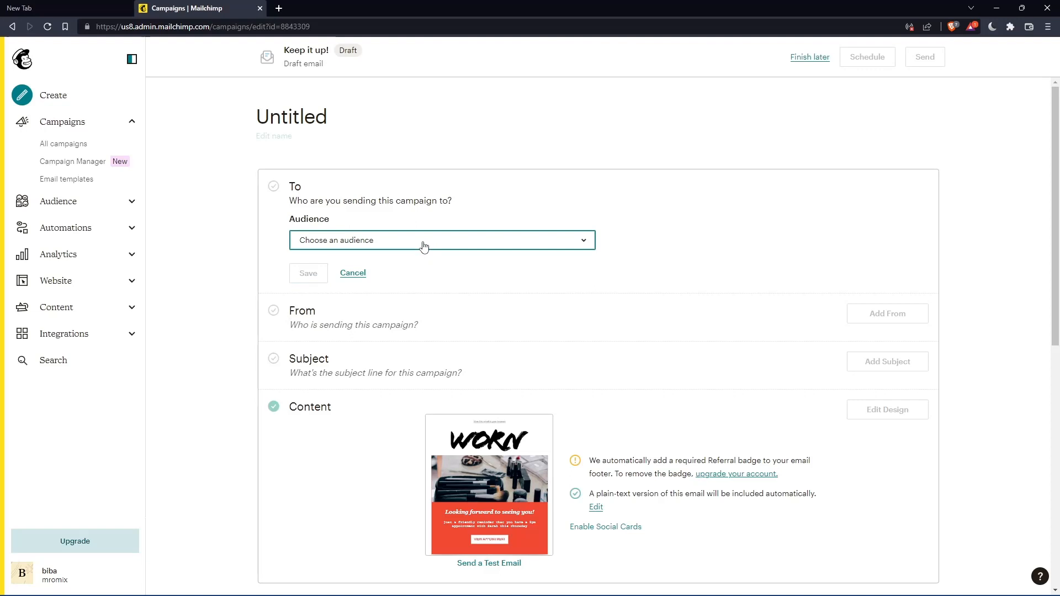
mouse_move(432, 245)
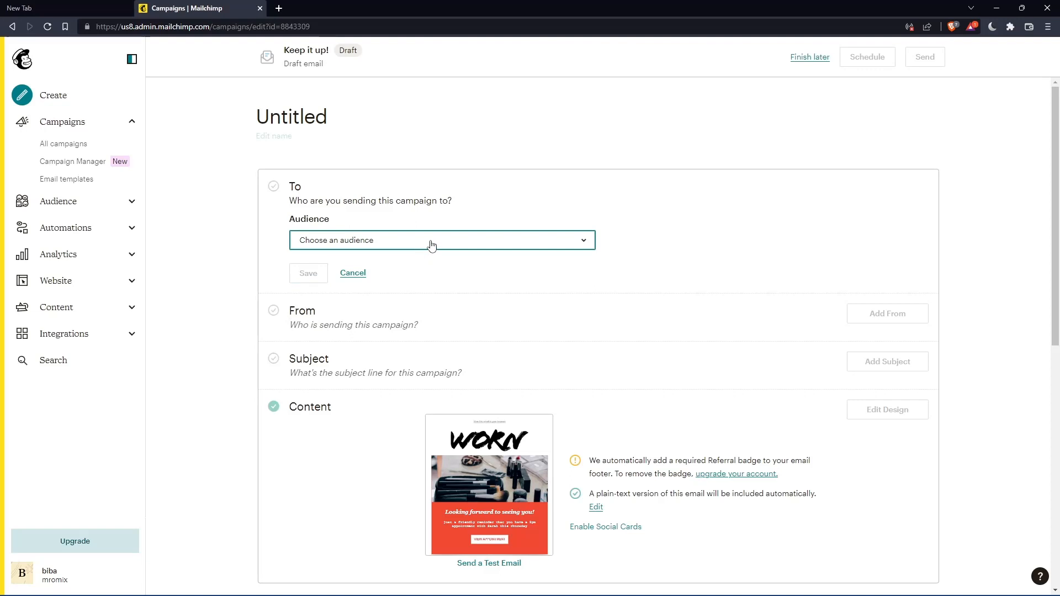
mouse_move(519, 258)
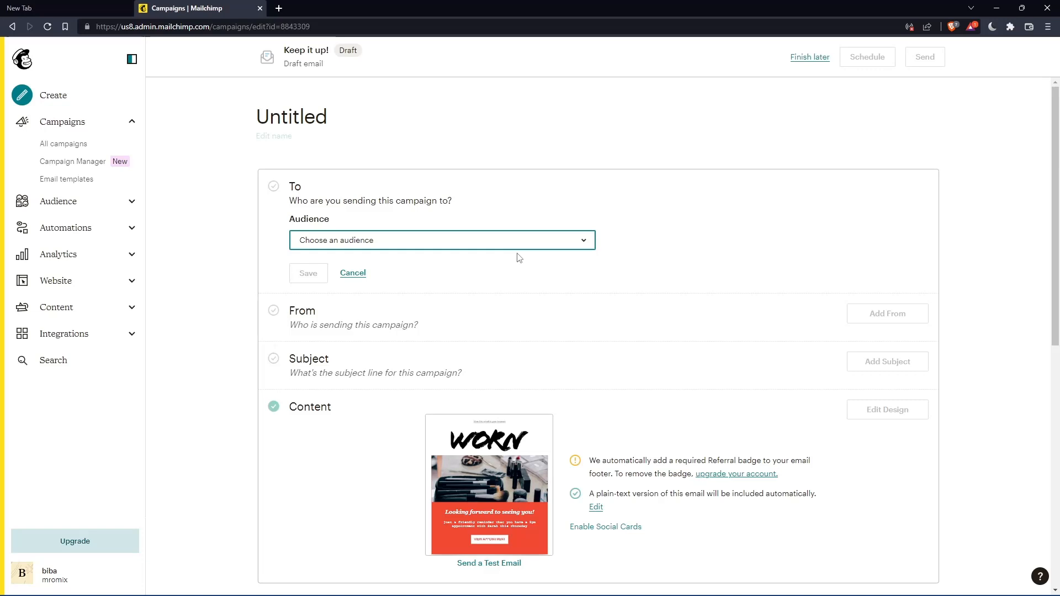
left_click(441, 240)
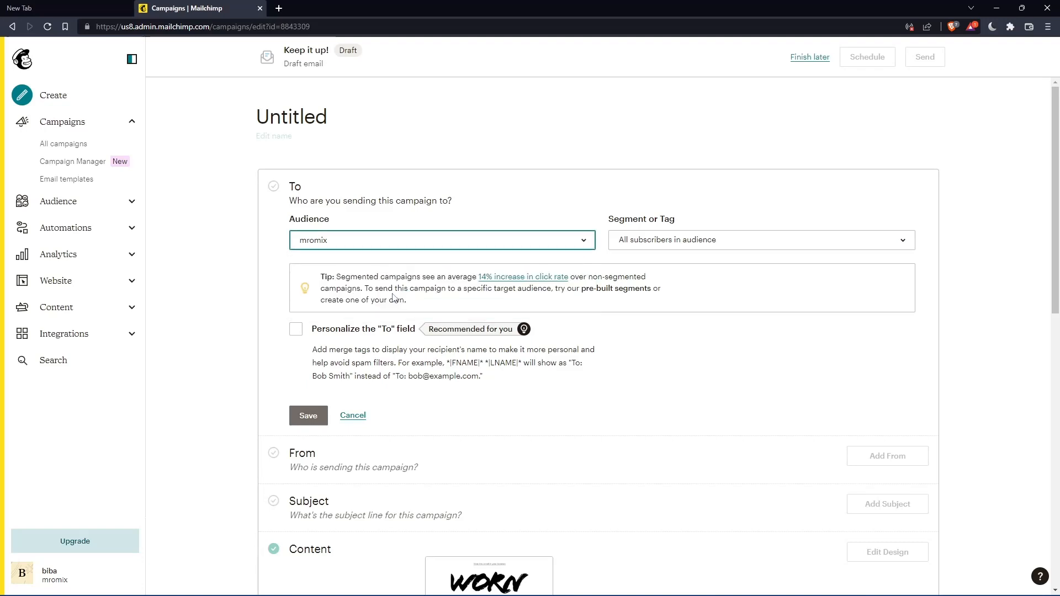
left_click(760, 239)
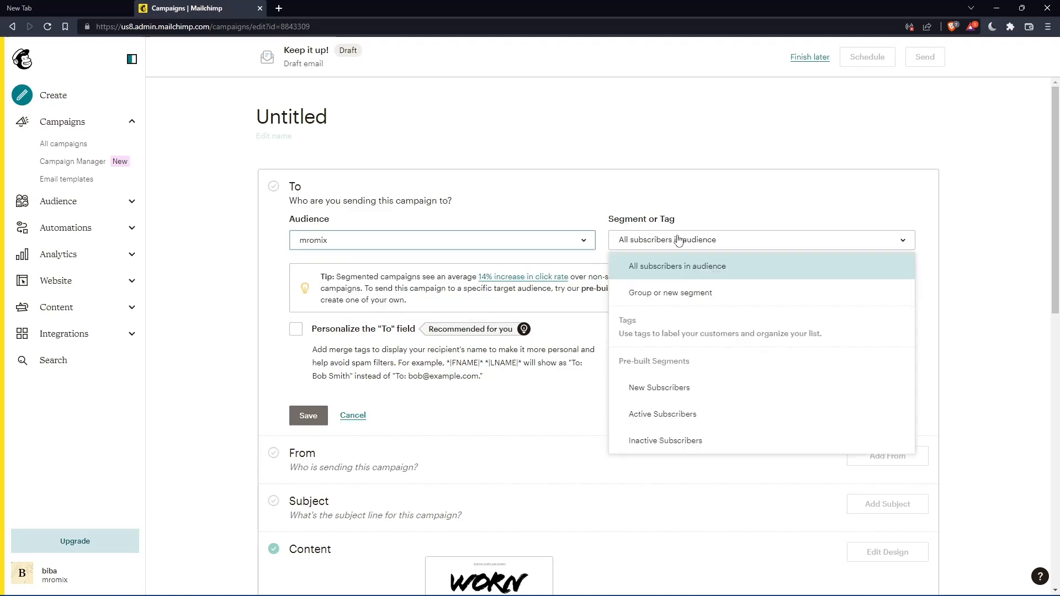
mouse_move(690, 310)
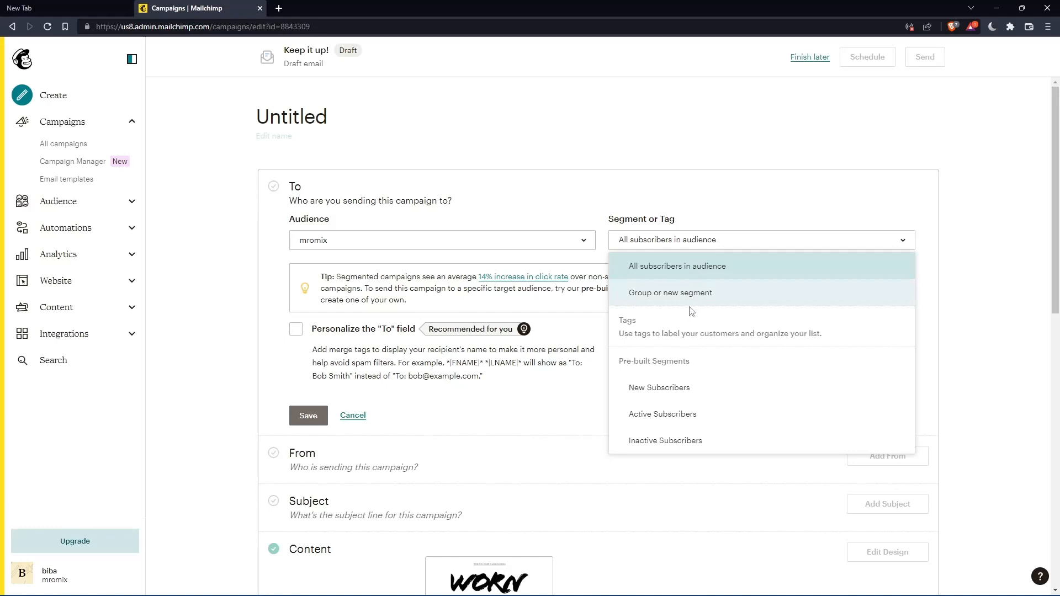
mouse_move(652, 456)
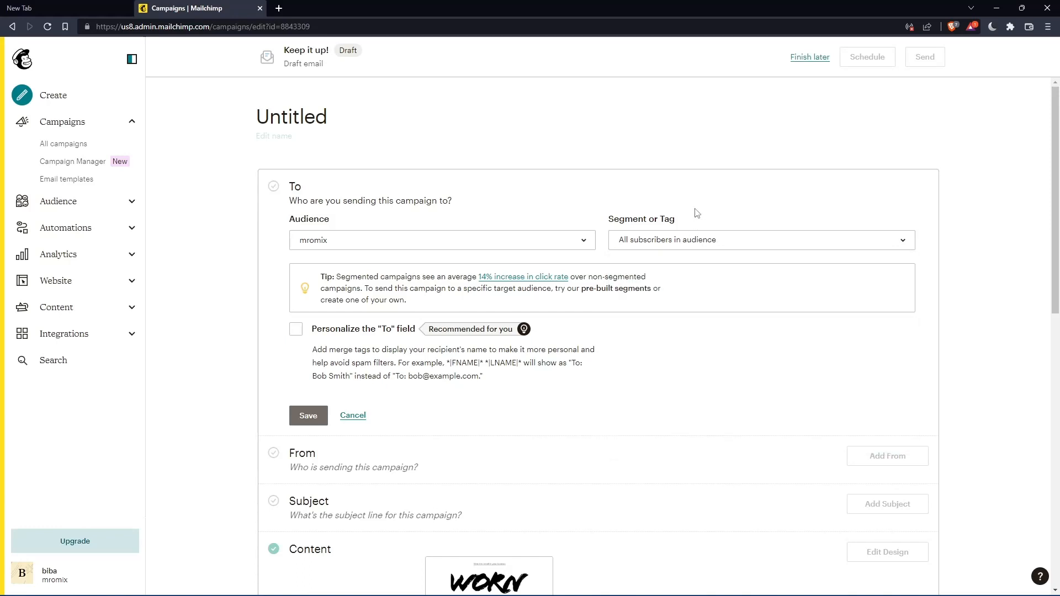
left_click(440, 240)
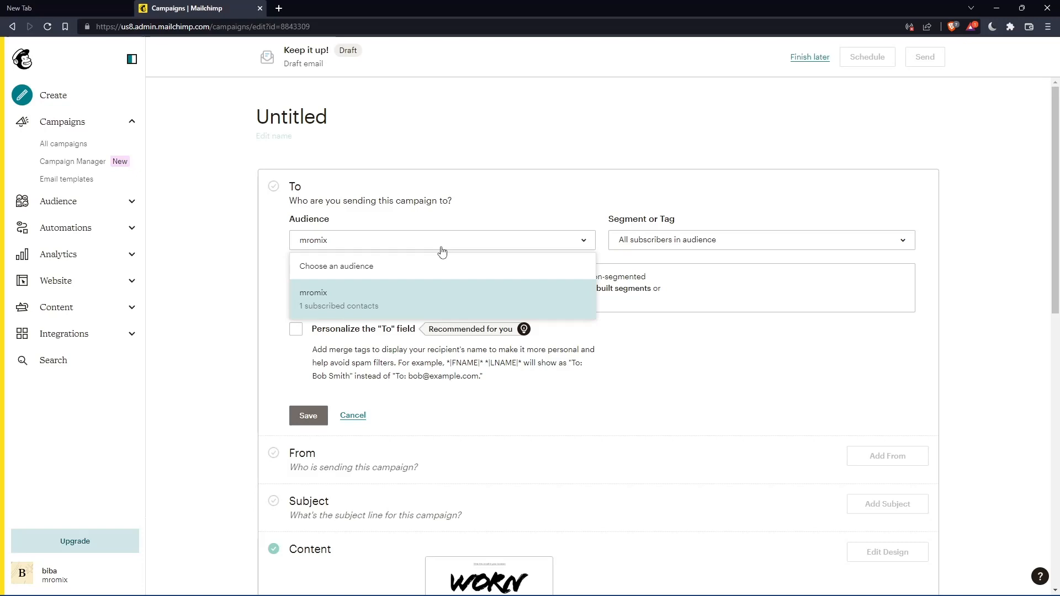
mouse_move(156, 151)
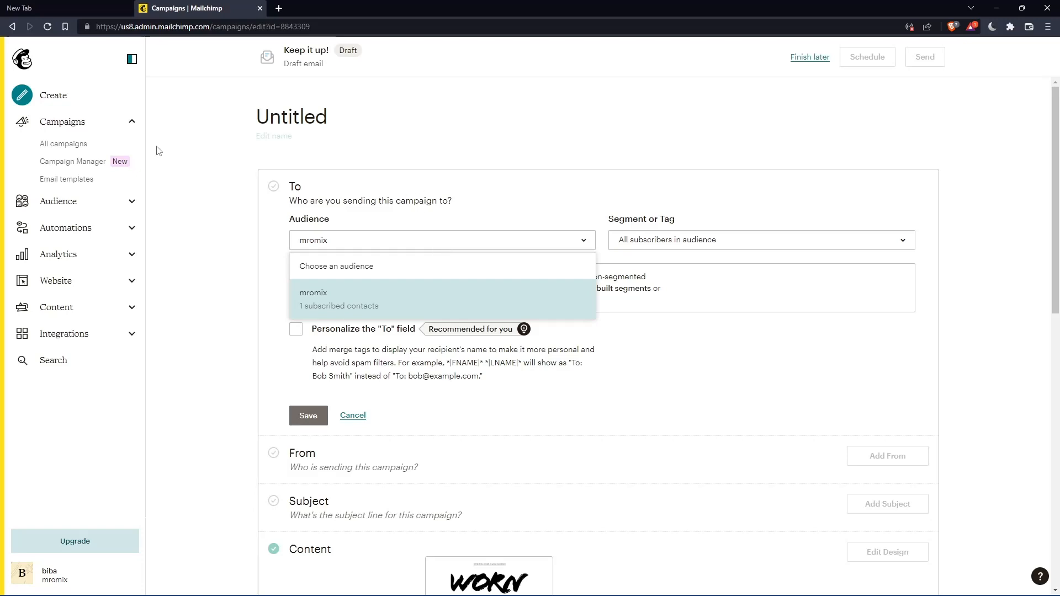